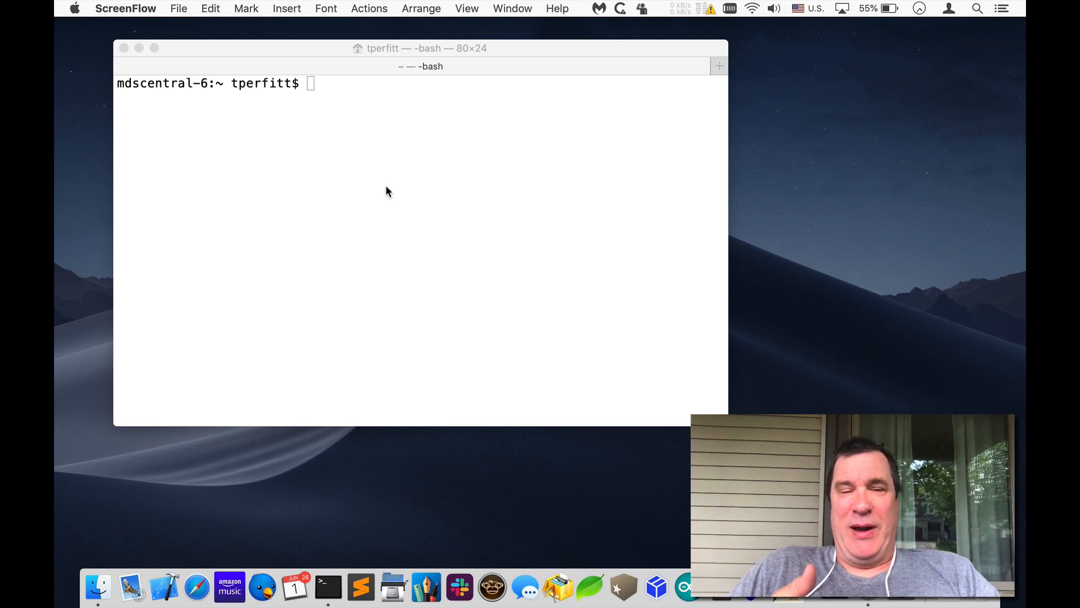
mouse_move(141, 155)
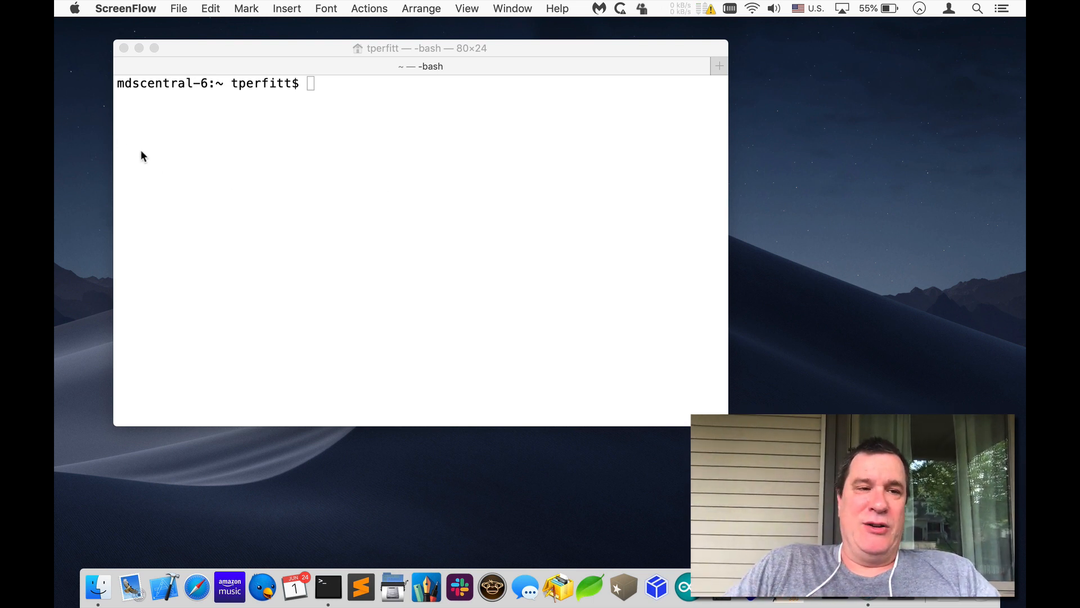
- Enter the command echo "uamdm" >> /dev/cu.usbmodemC1 at the Terminal prompt
click(74, 8)
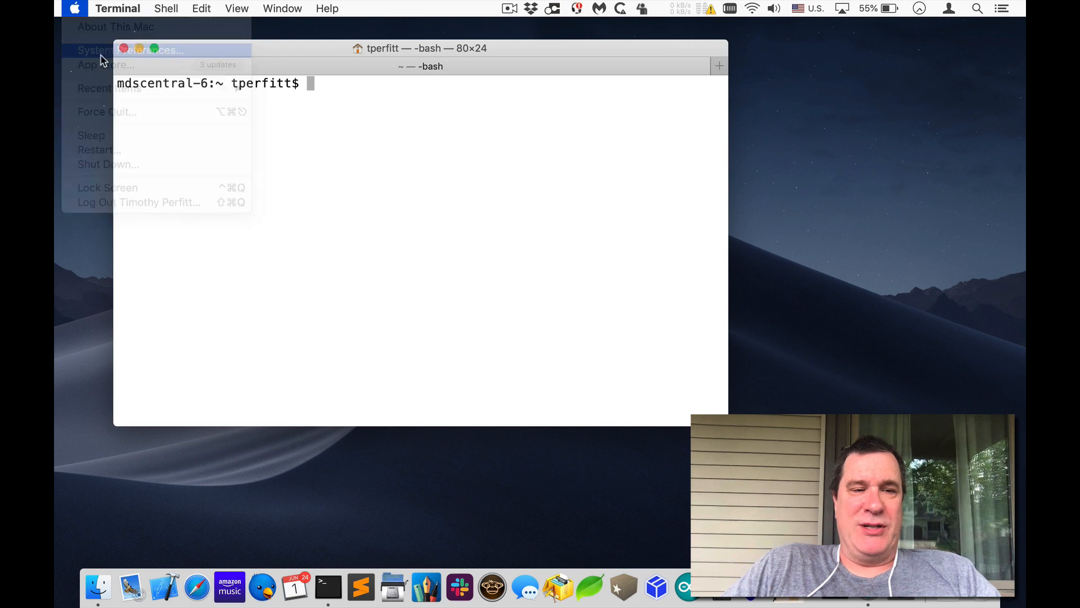
click(110, 50)
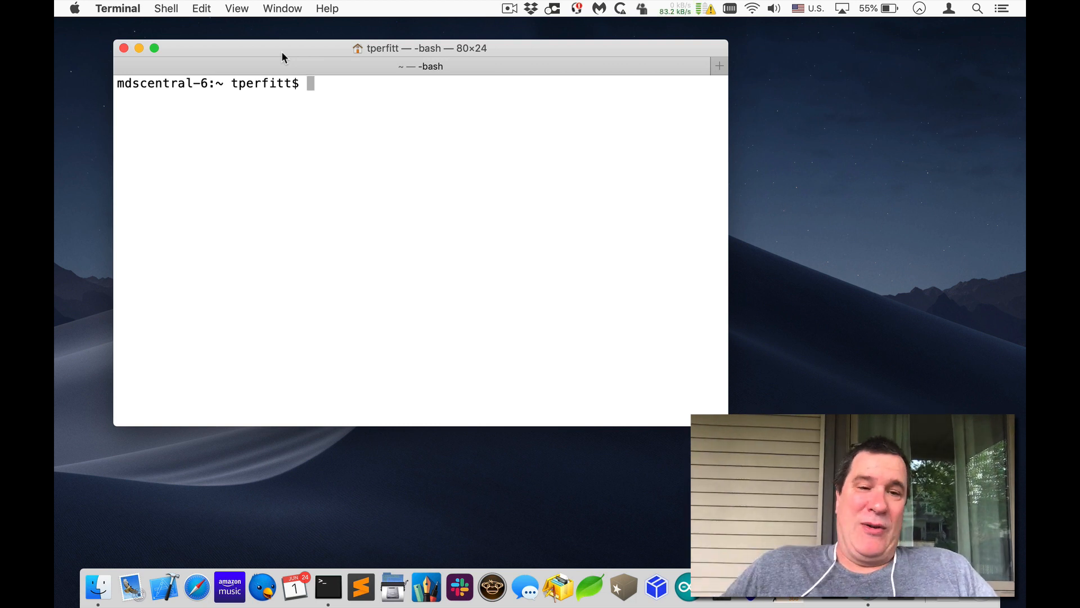
text(echo "uamdm" >> /dev/cu.usbmodemC1)
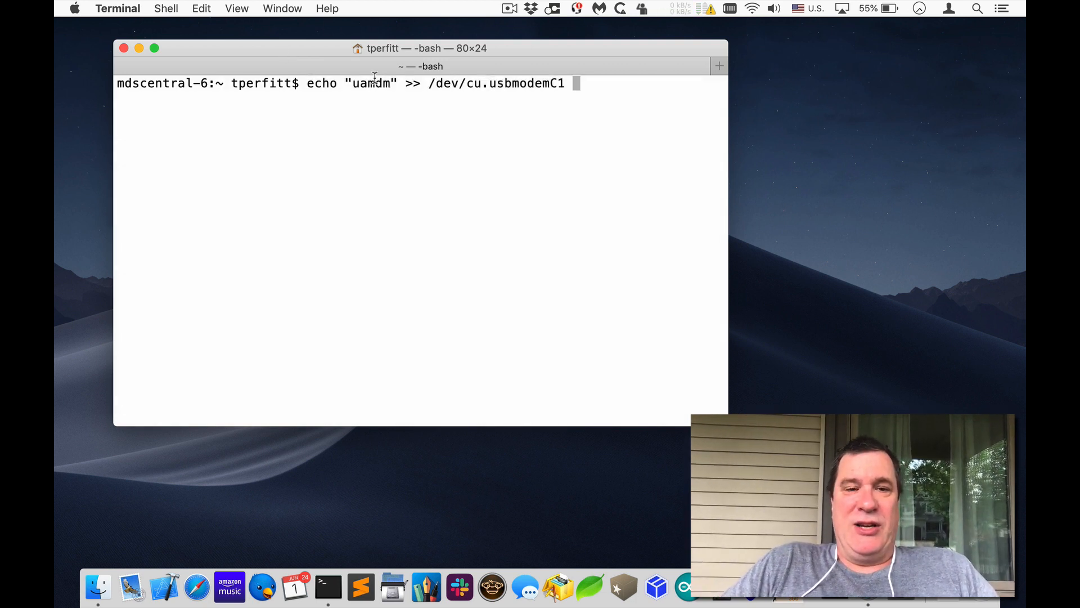
mouse_move(499, 80)
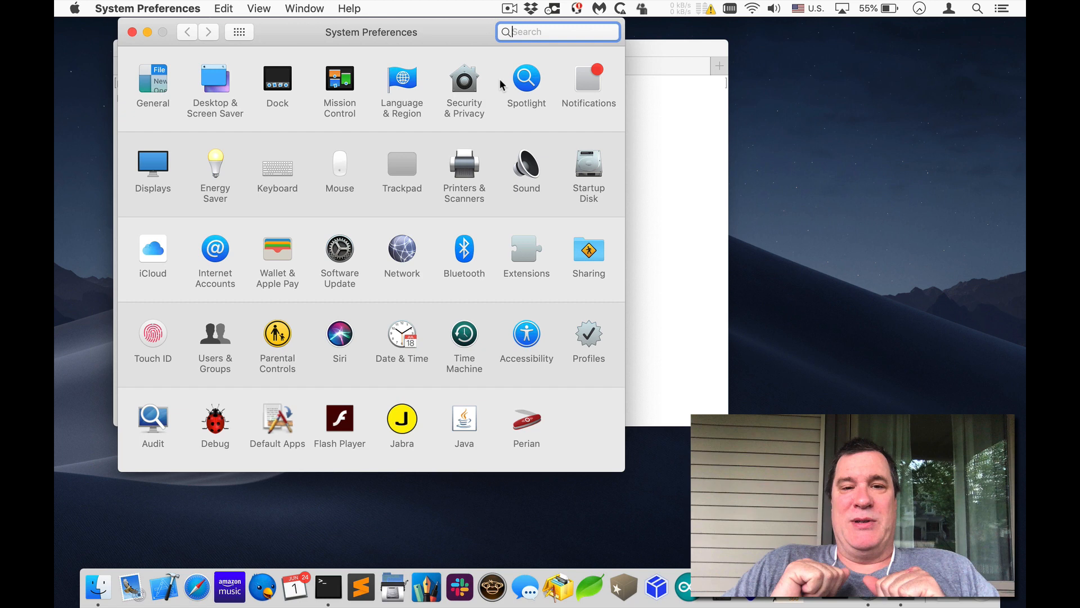
- Search System Preferences for 'Profiles' and open the Profiles suggestion
text(Profiles)
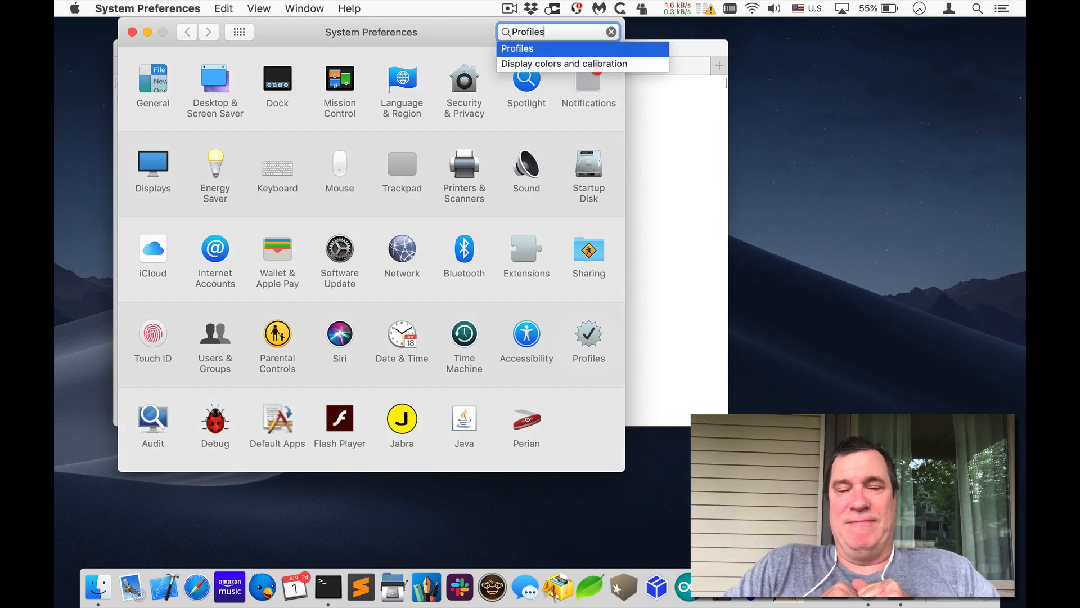
click(518, 49)
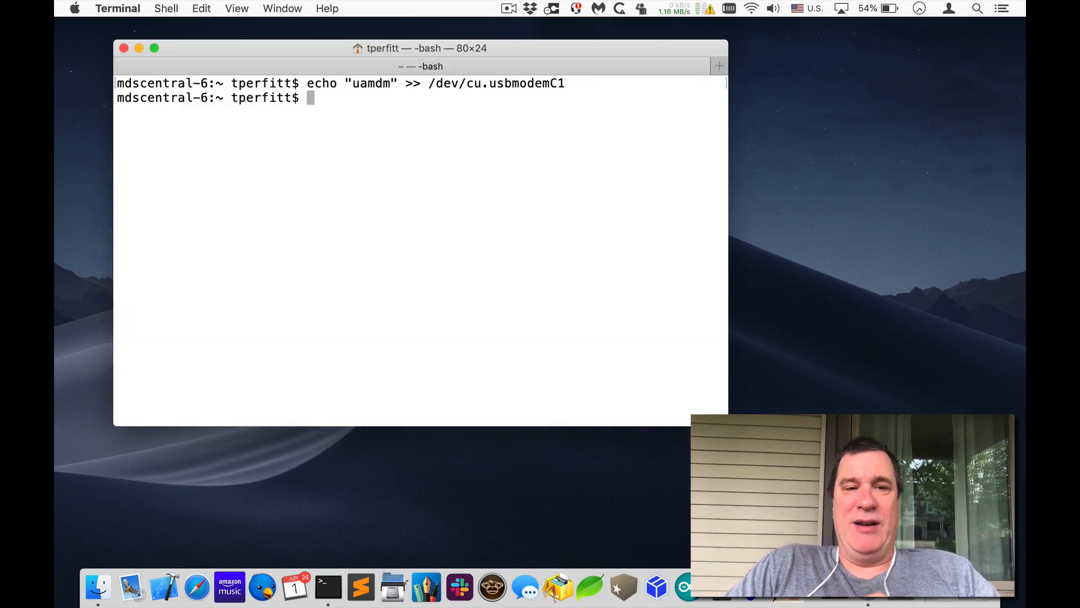
- Open System Preferences > Profiles to view the verified Mosyle Corporation MDM profile, then return to Terminal
click(75, 9)
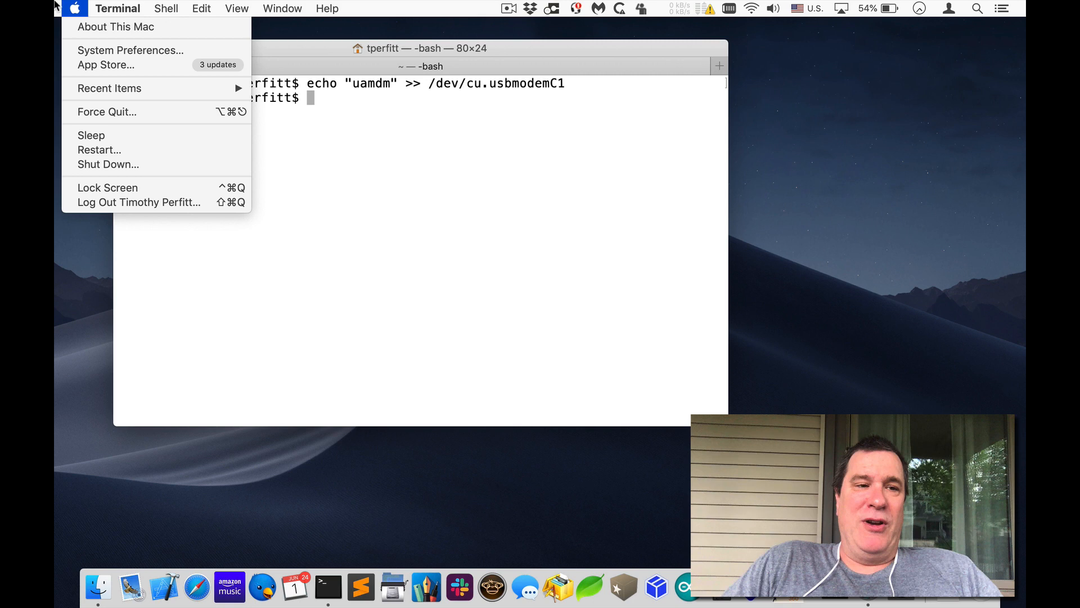
click(130, 49)
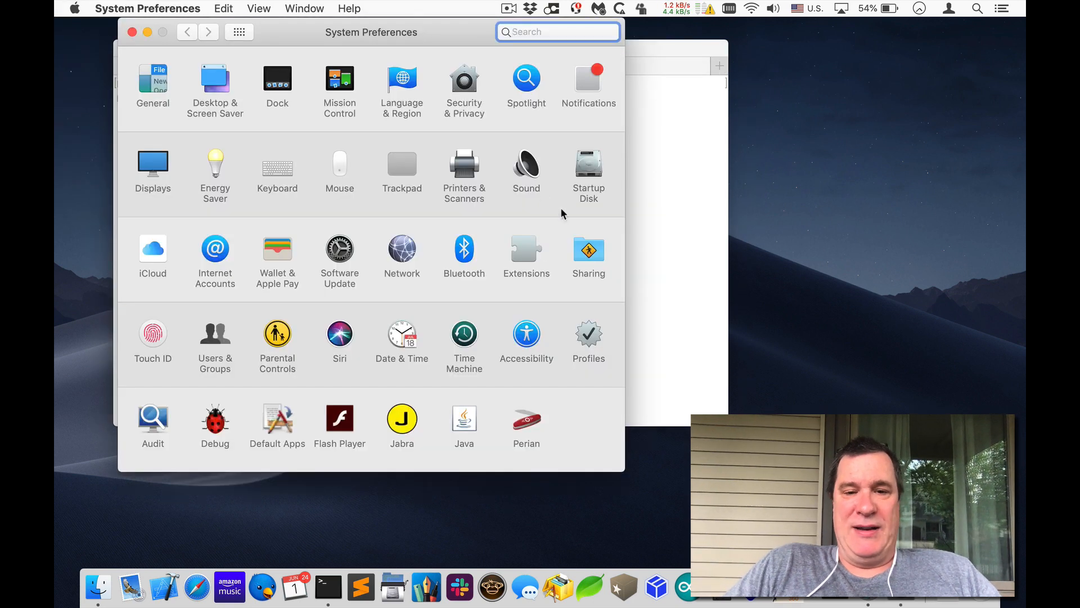
click(589, 335)
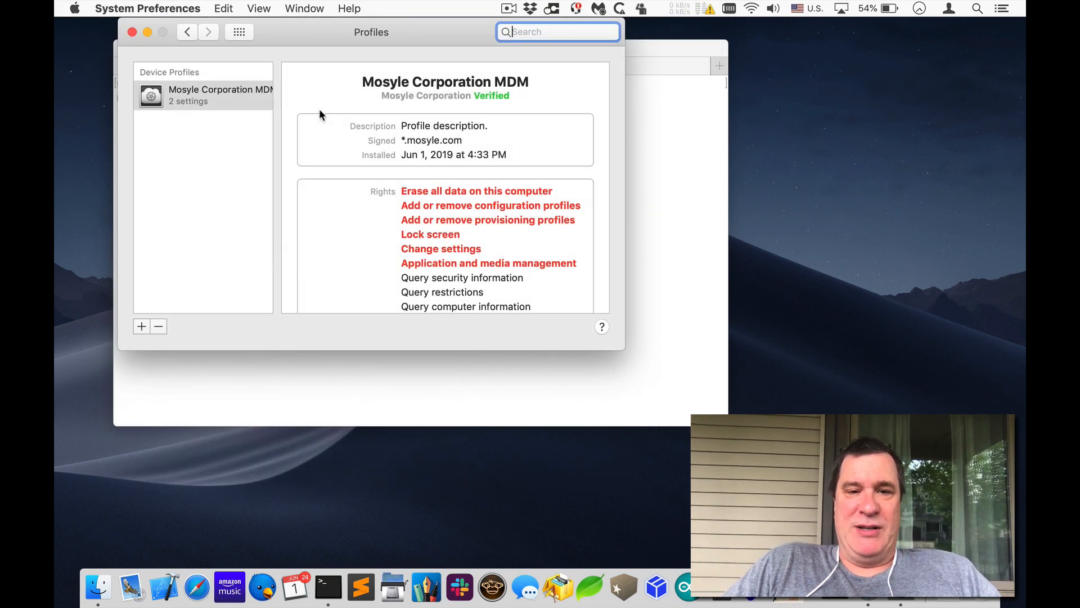
click(328, 587)
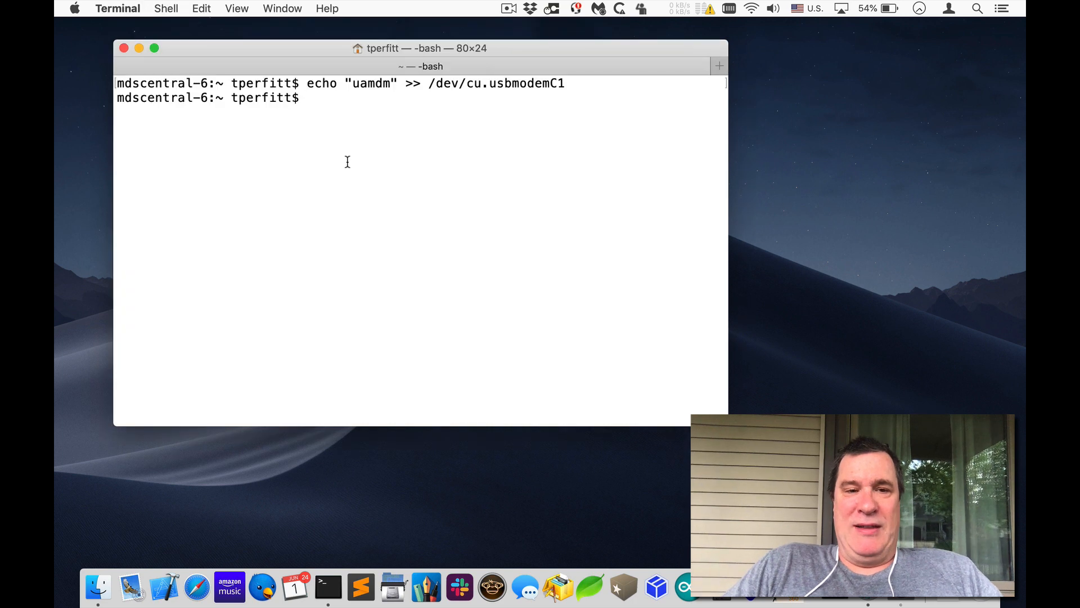